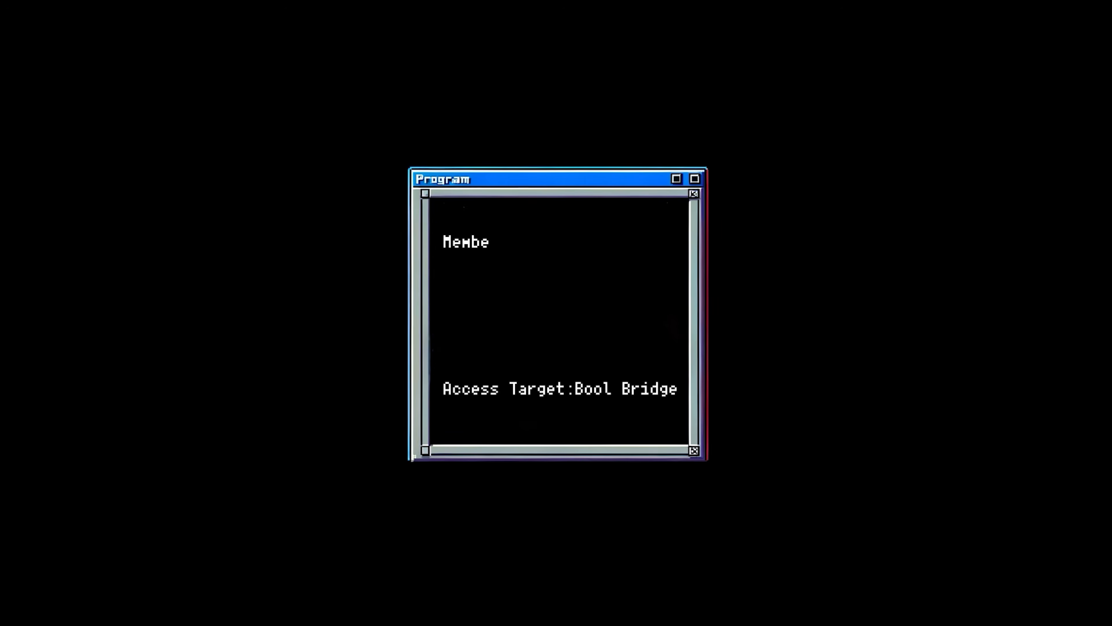
text(rship:)
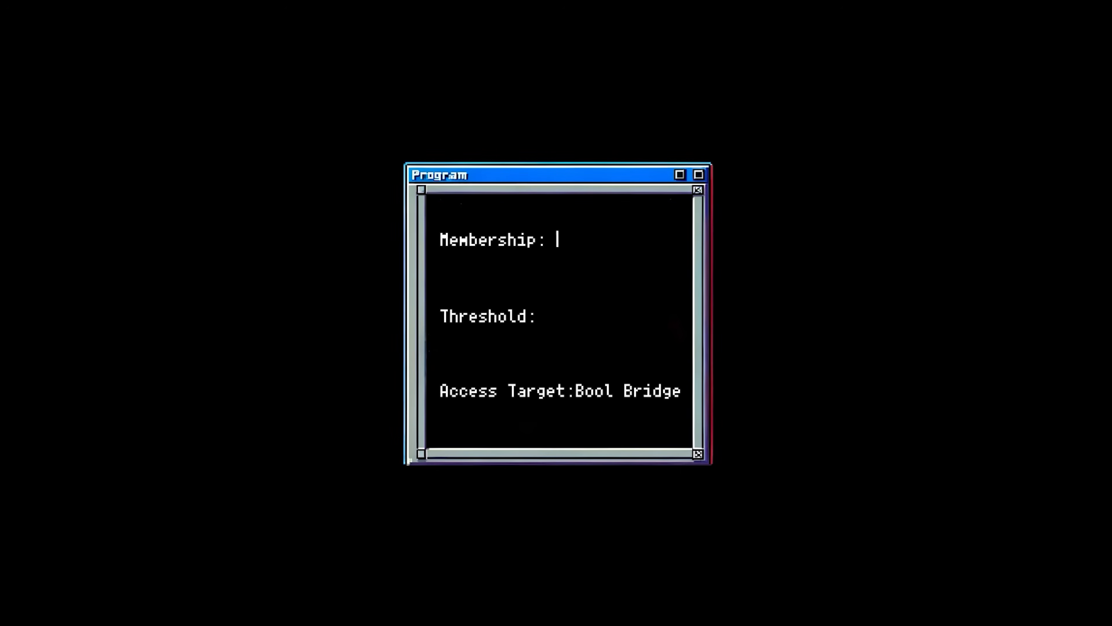
text(3)
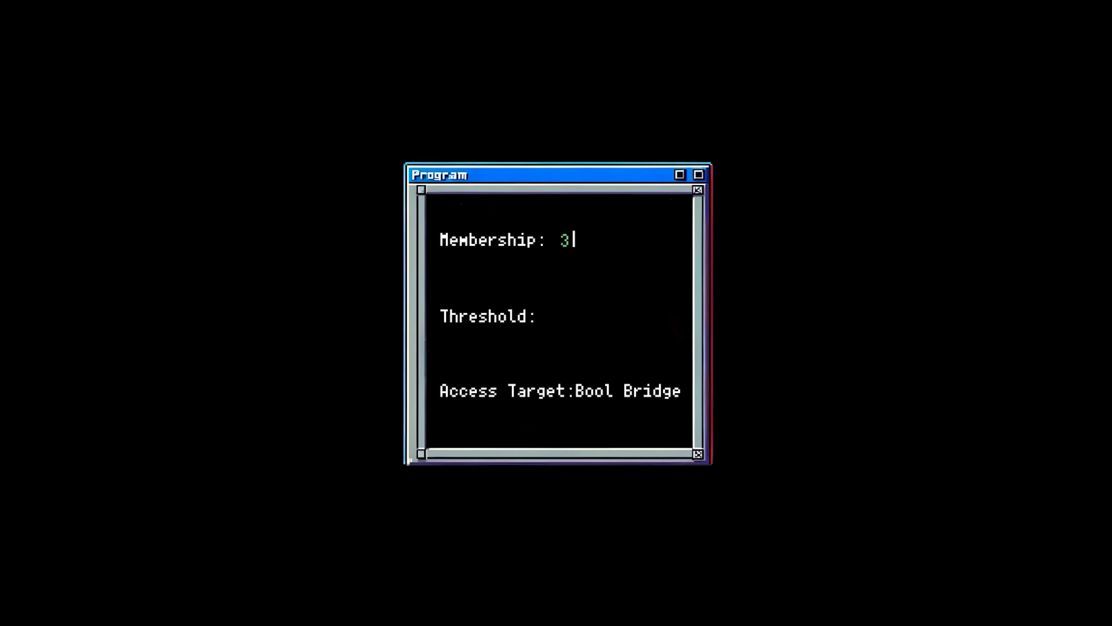
text(2)
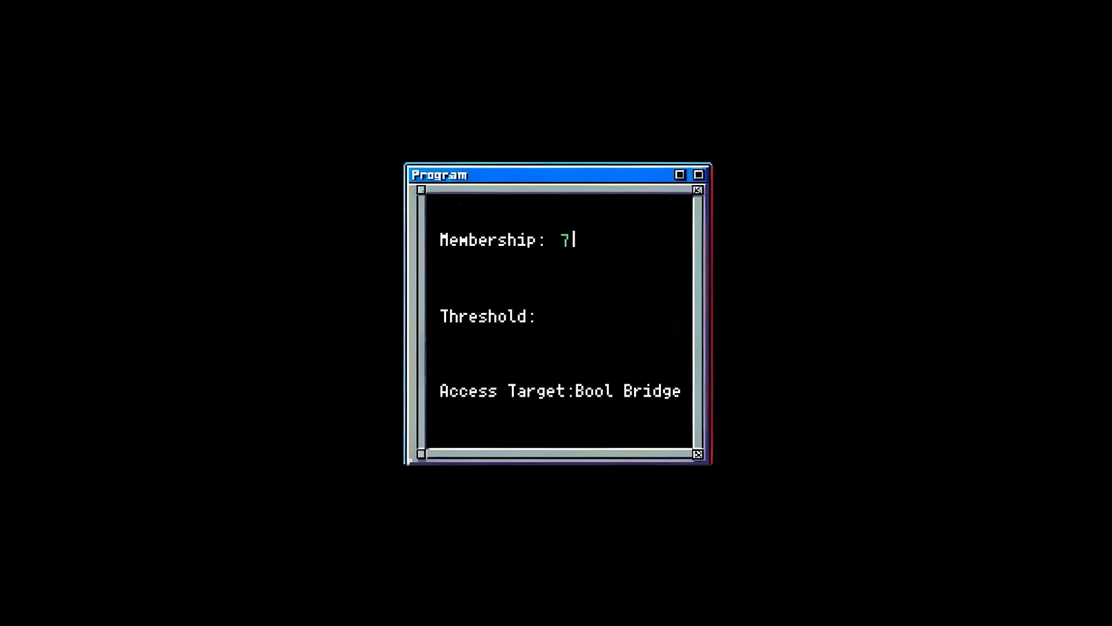
text(5)
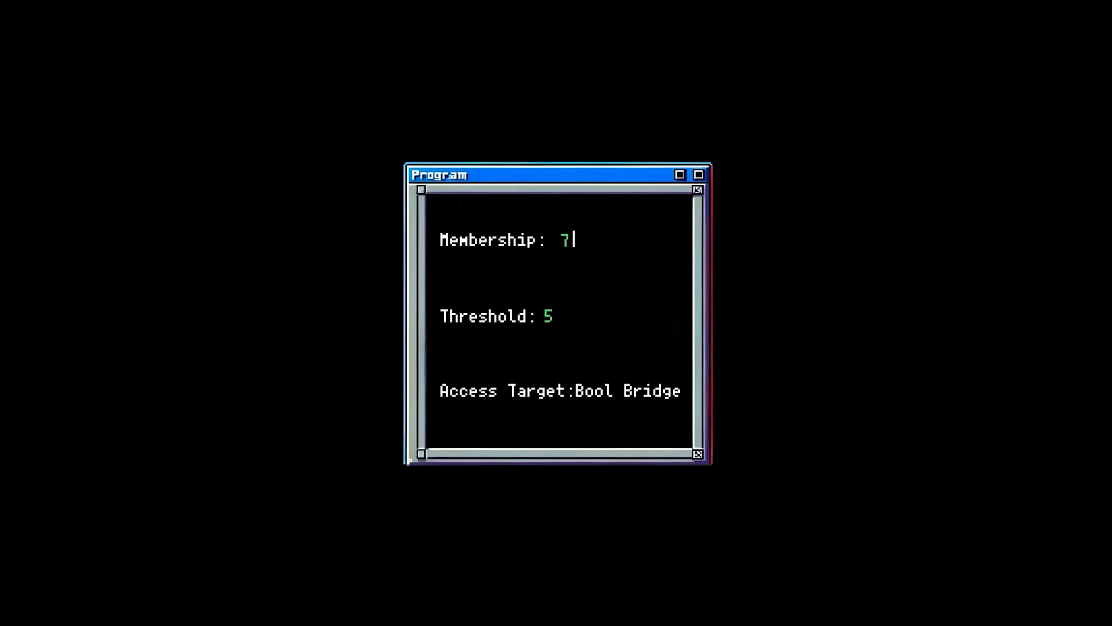